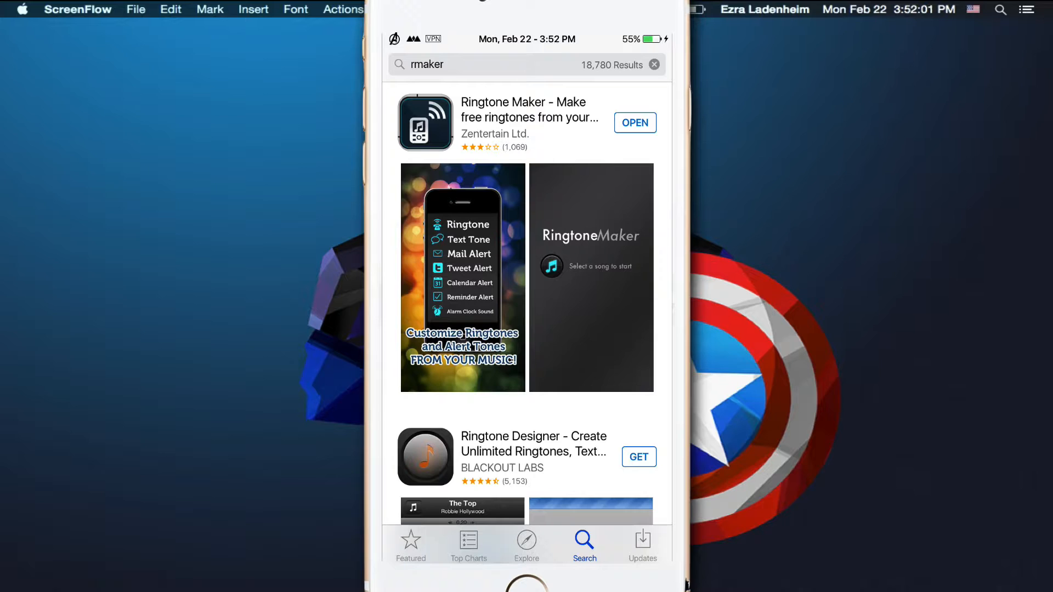
# Step: Launch Ringtone Maker by Zentertain from its App Store search result
pyautogui.click(529, 110)
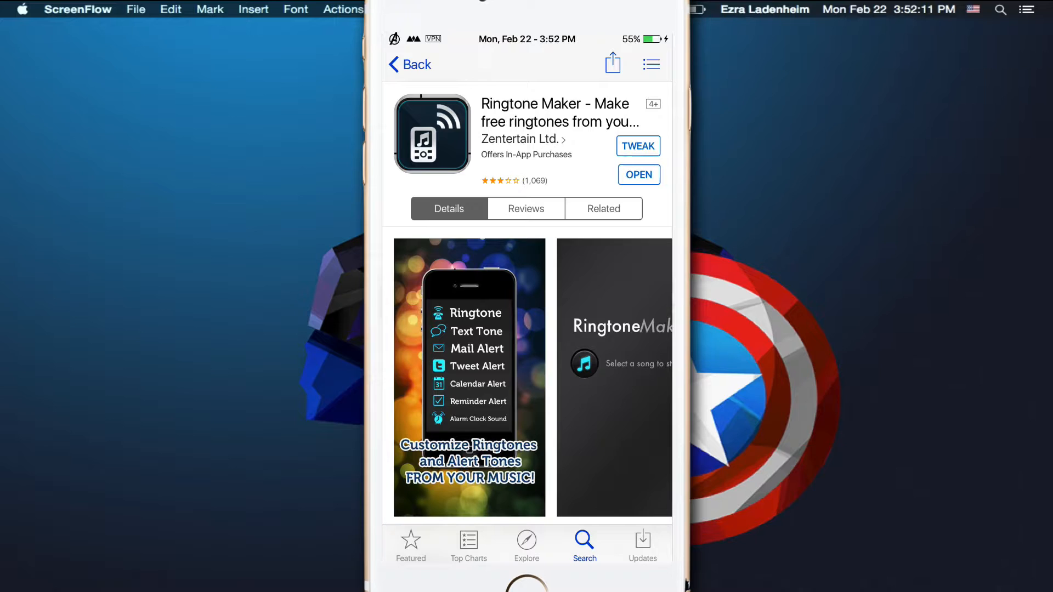
pyautogui.click(638, 175)
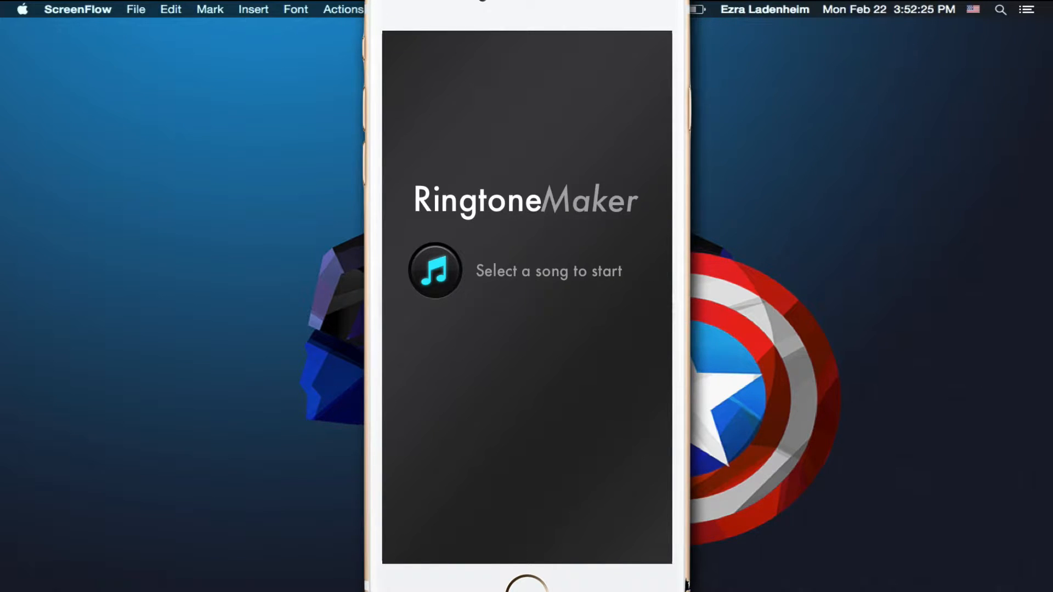
# Step: Search the music library for 'Beat It' and load it into Ringtone Maker
pyautogui.click(437, 271)
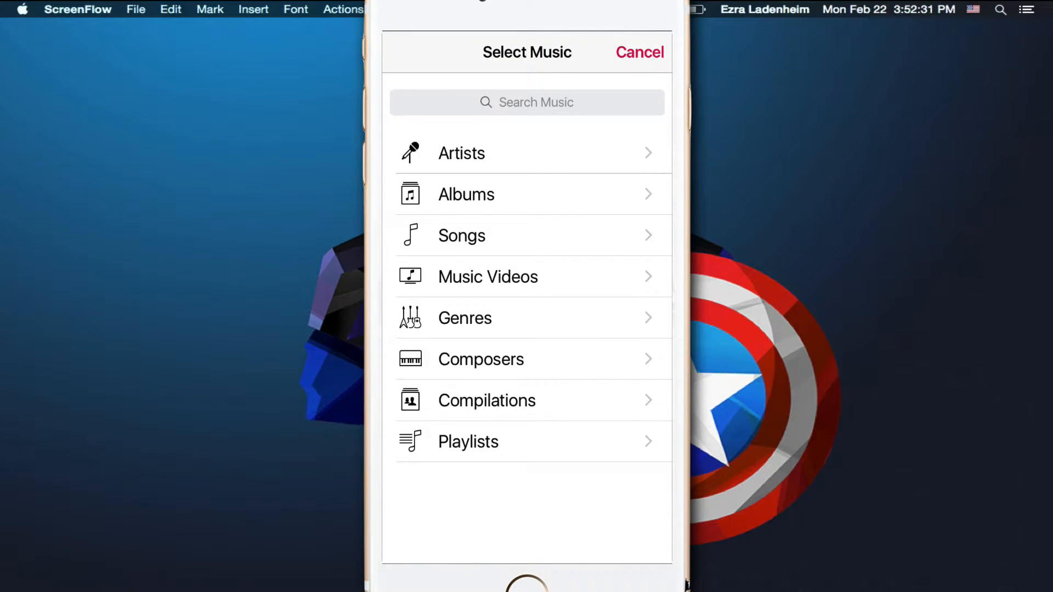
pyautogui.write('b')
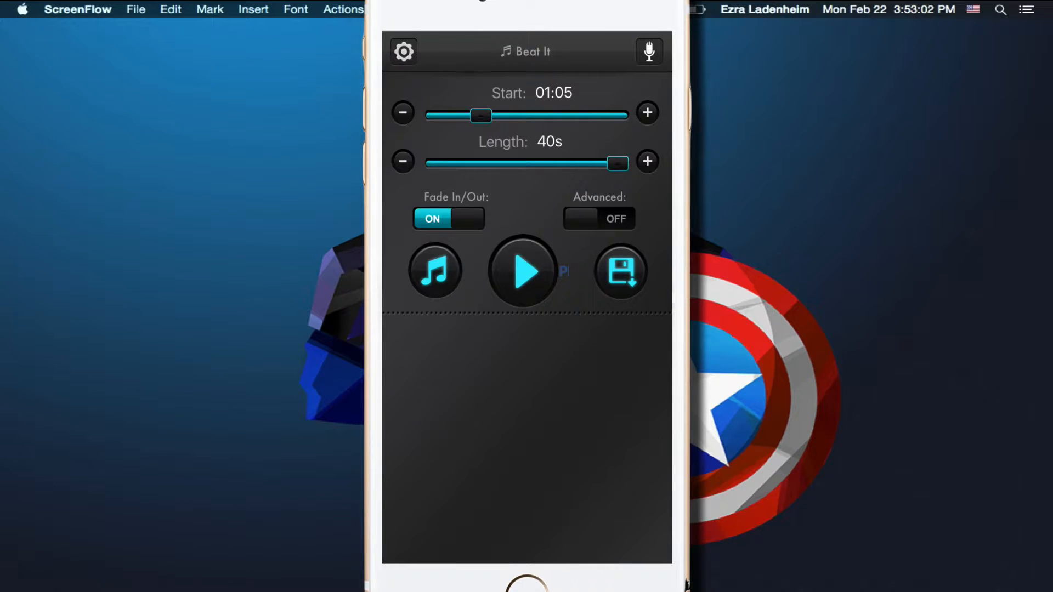
# Step: Trim the Beat It ringtone length to 30 seconds, leaving Advanced options off
pyautogui.click(402, 161)
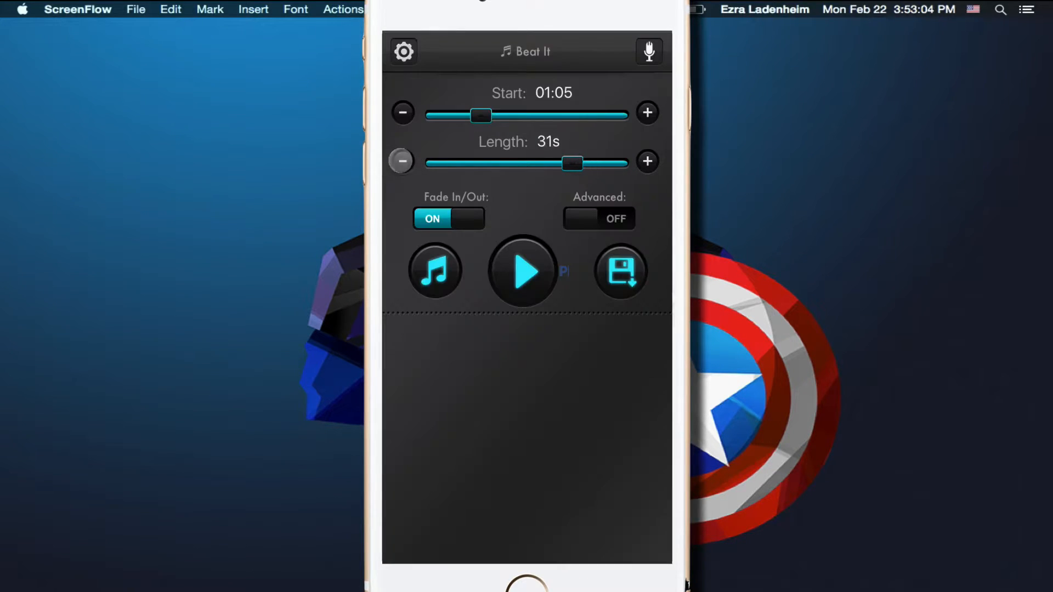
pyautogui.click(400, 161)
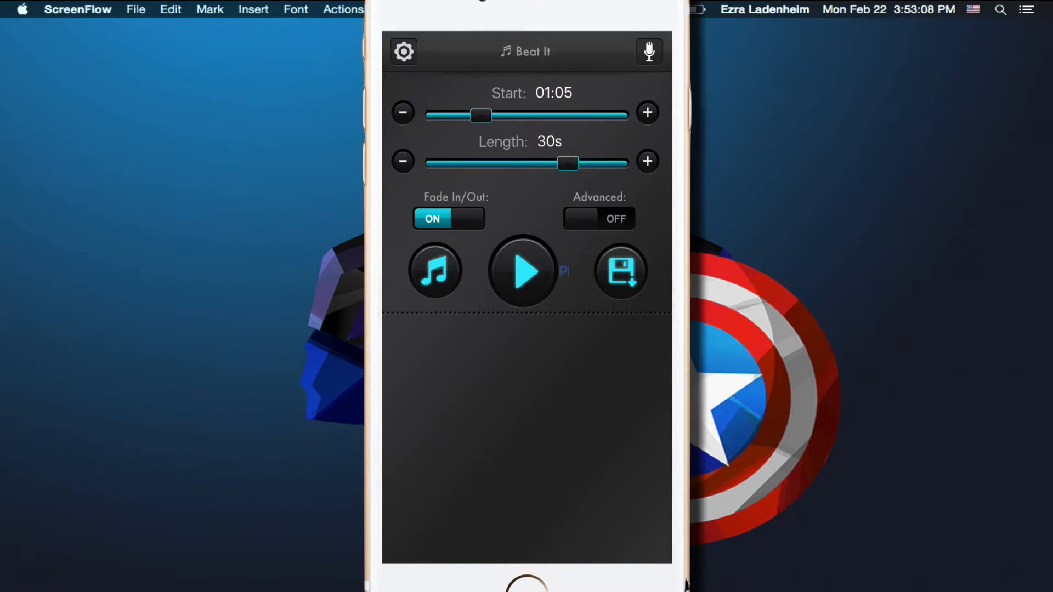
pyautogui.click(599, 218)
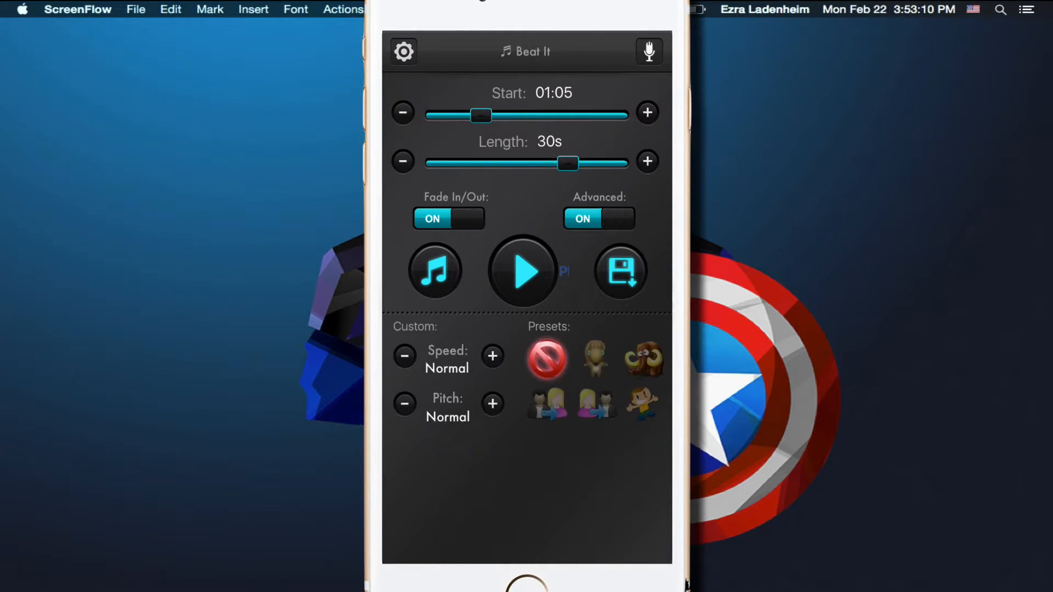
pyautogui.click(599, 219)
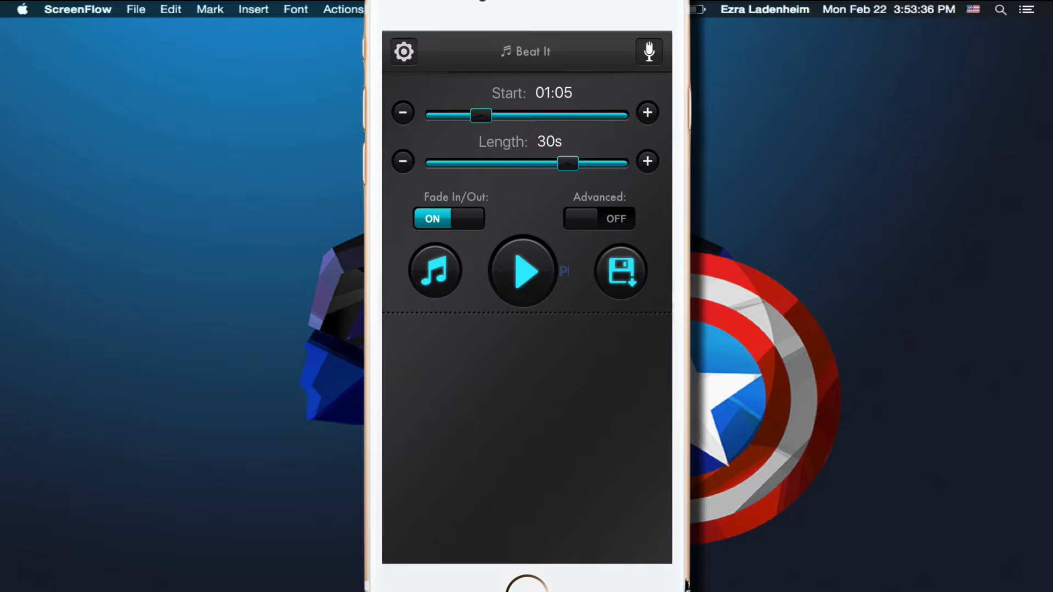
# Step: Keep Fade In/Out on and save the 30-second ringtone
pyautogui.click(449, 219)
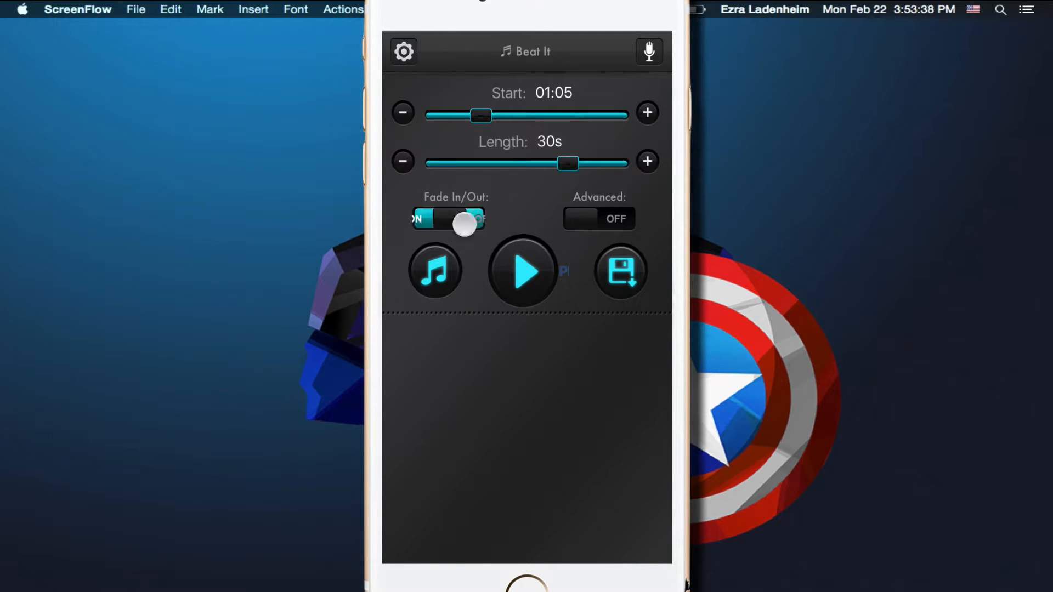
pyautogui.click(459, 219)
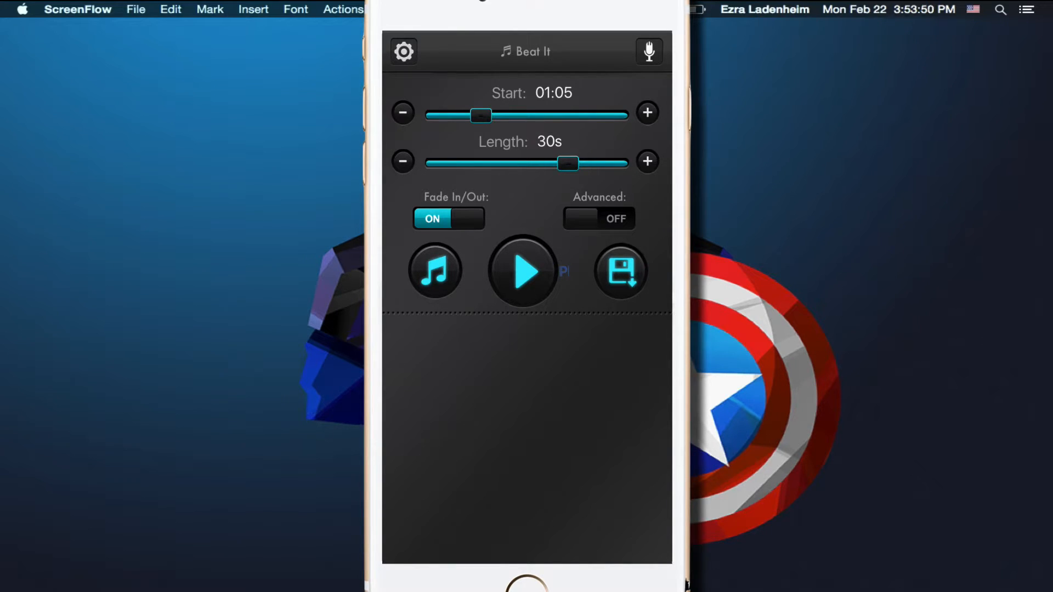
pyautogui.click(620, 273)
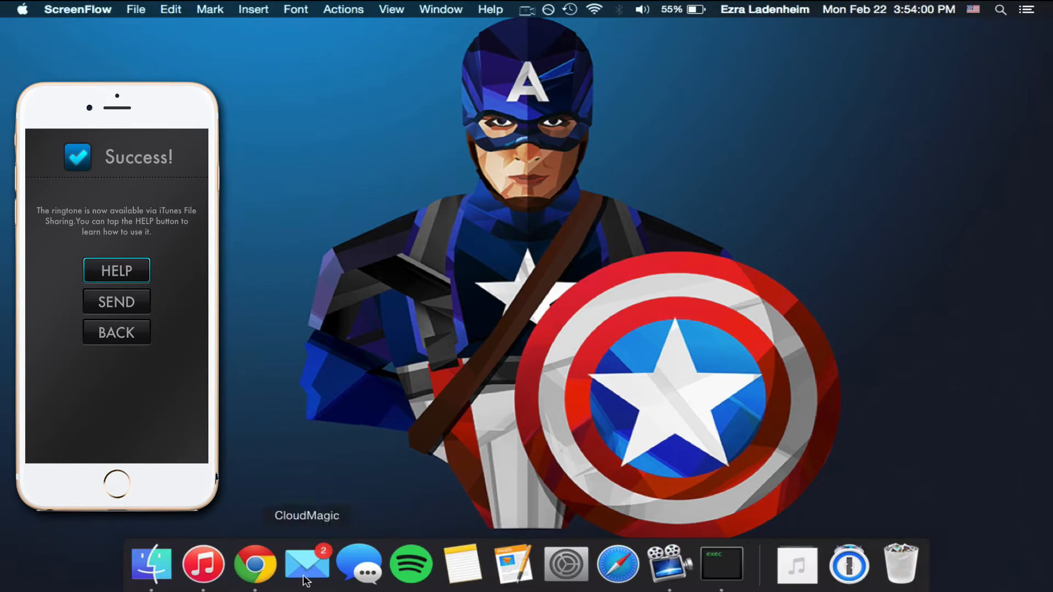
# Step: In iTunes, show the iPhone's Apps settings and scroll File Sharing to RMaker
pyautogui.click(203, 564)
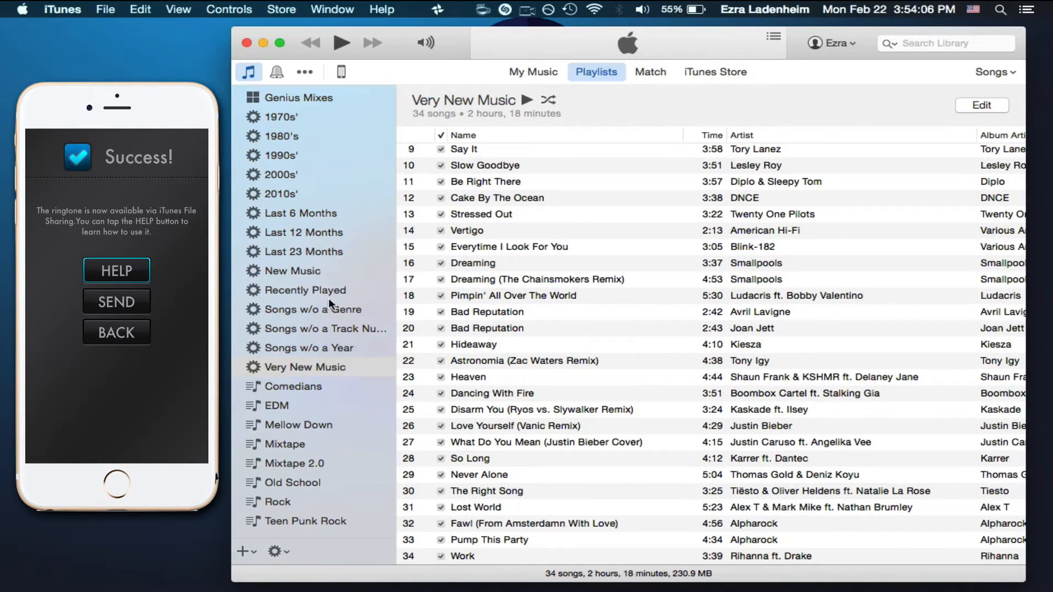
pyautogui.click(342, 72)
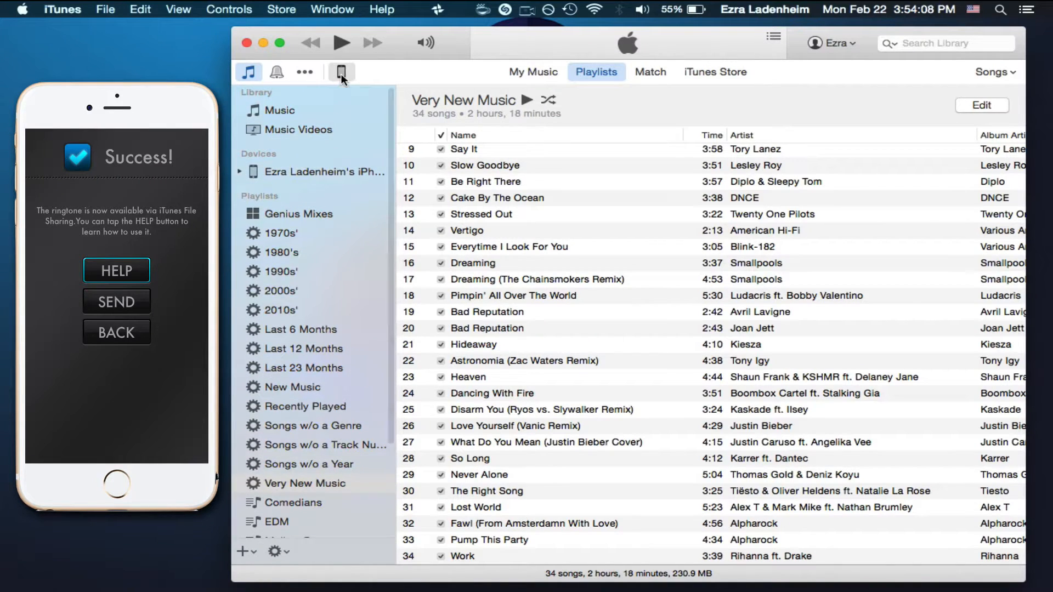
pyautogui.click(341, 72)
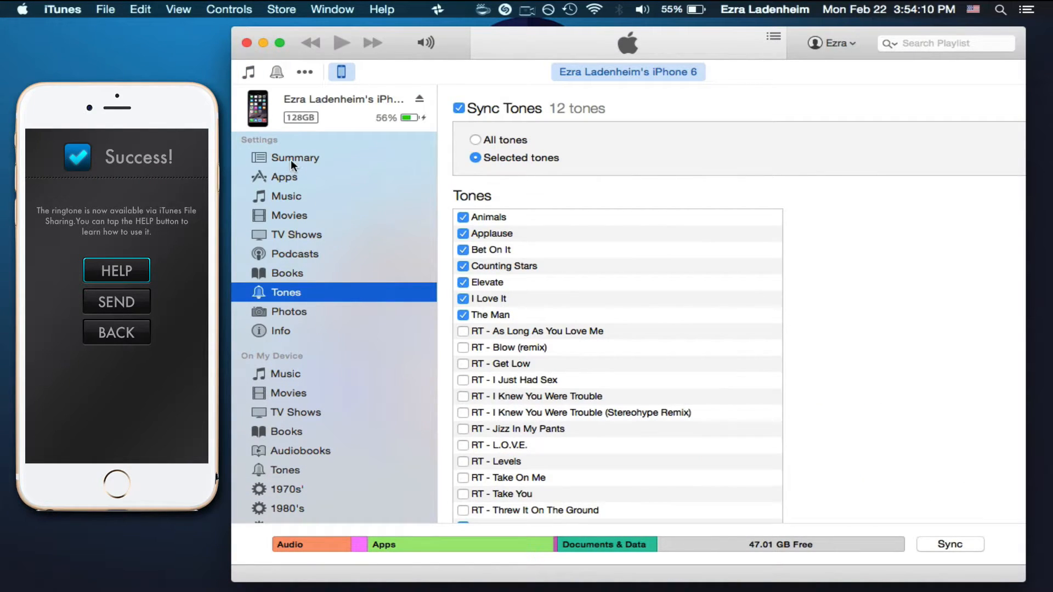
pyautogui.click(295, 158)
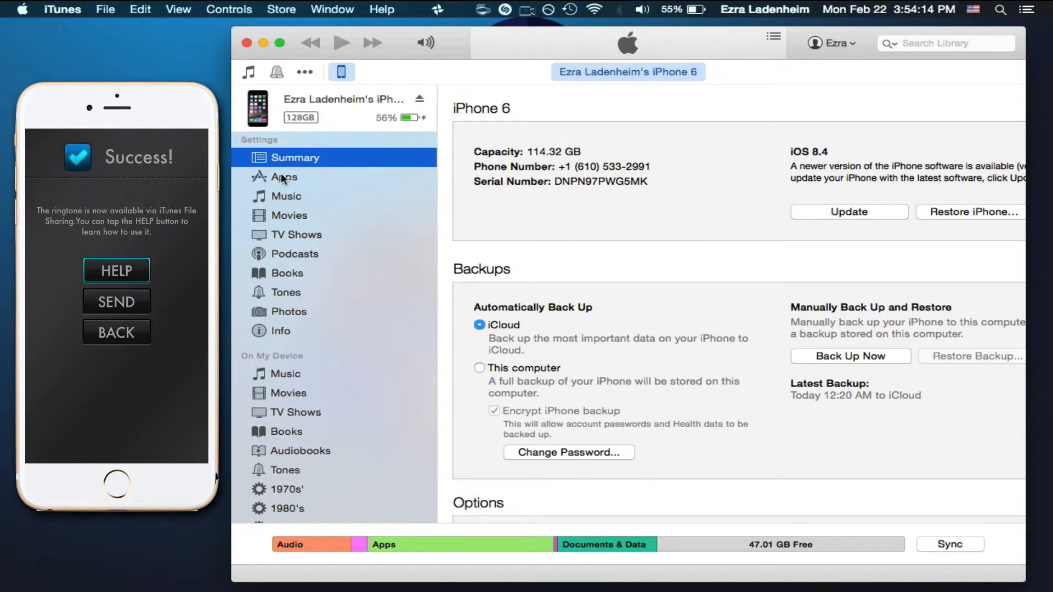
pyautogui.click(285, 177)
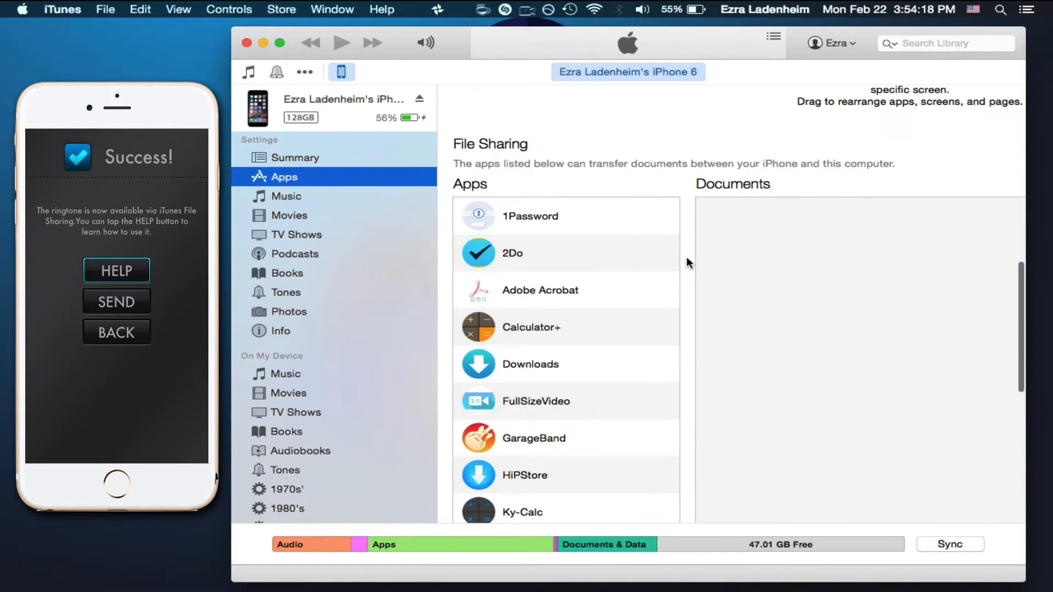
pyautogui.scroll(-3)
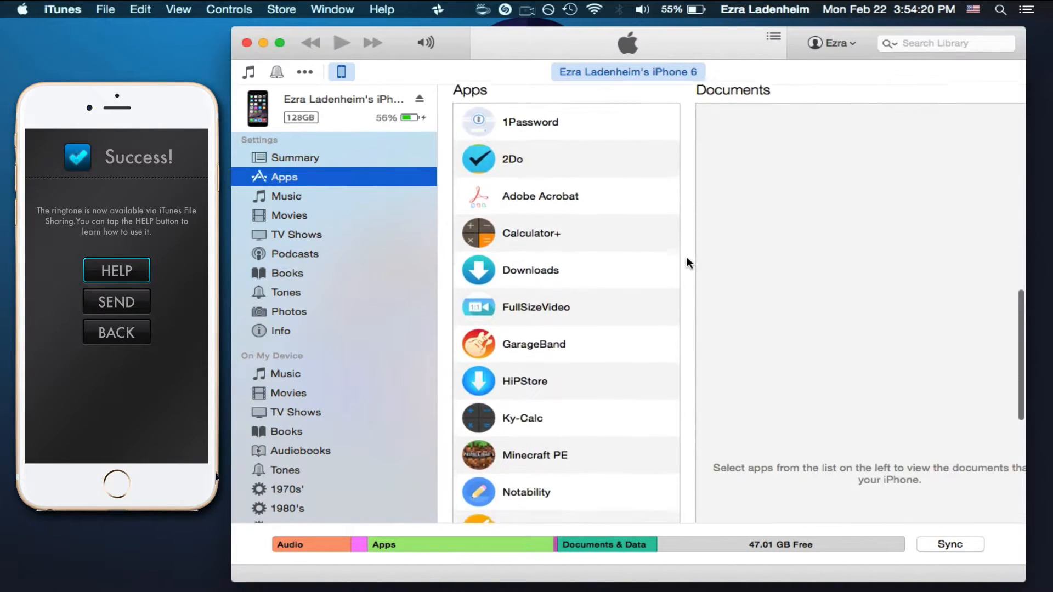
pyautogui.scroll(-3)
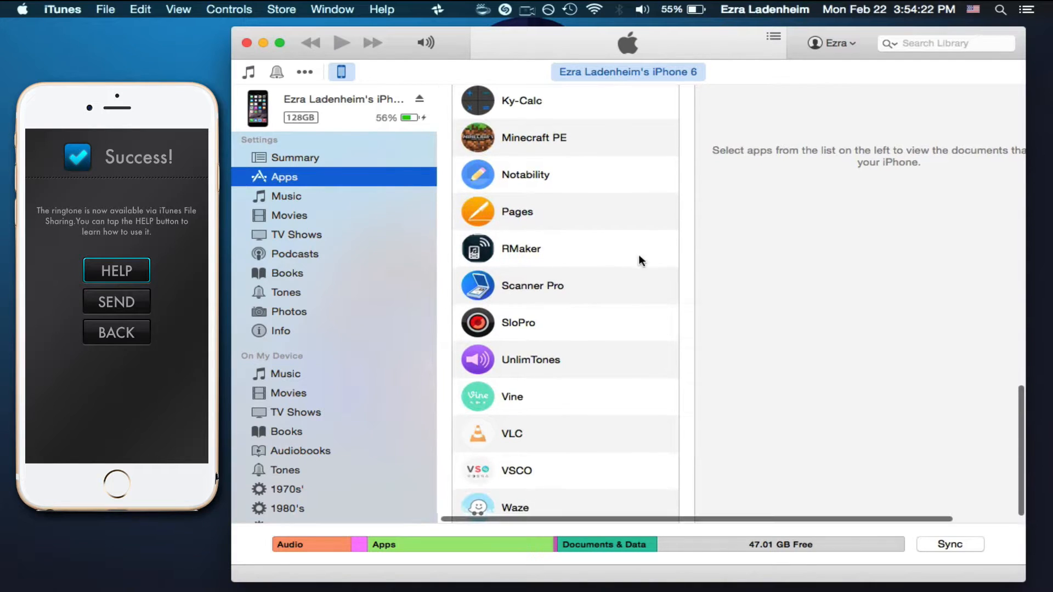
# Step: List RMaker's shared documents and select 0002-Beat It.m4r
pyautogui.click(521, 248)
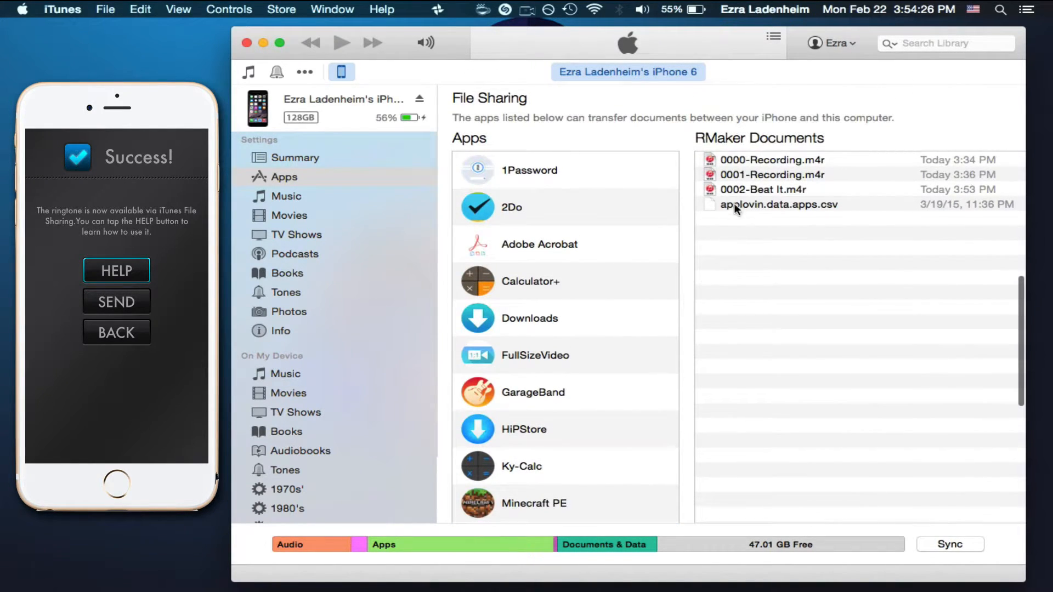
pyautogui.click(762, 190)
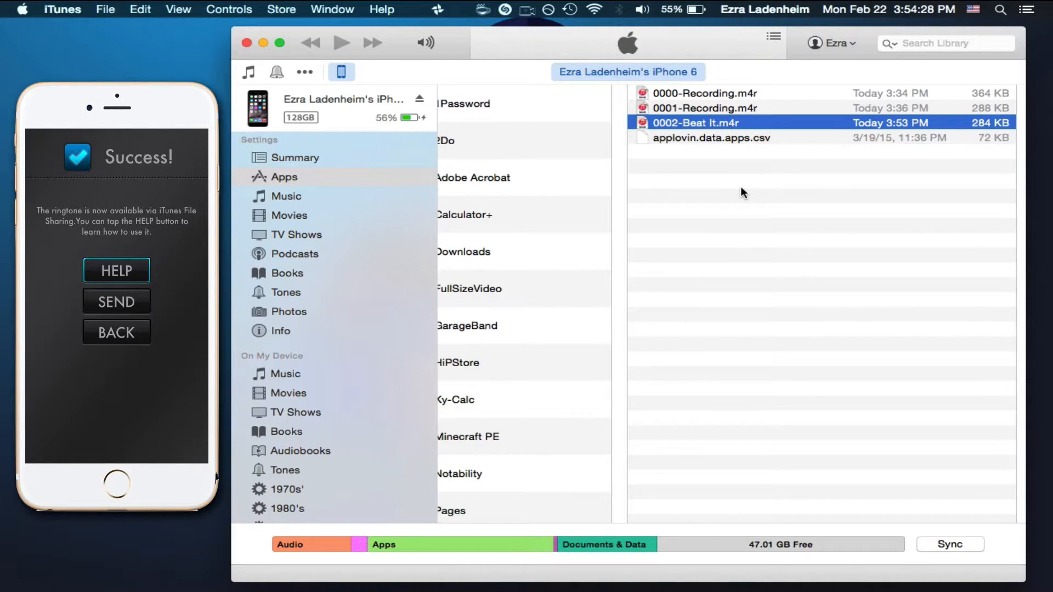
pyautogui.click(709, 137)
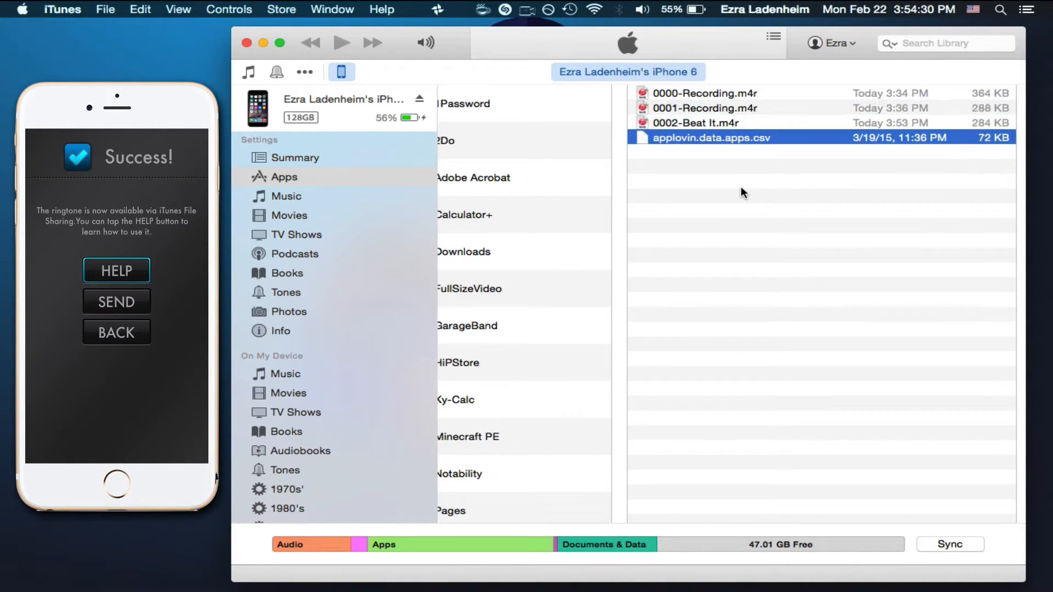
pyautogui.click(699, 92)
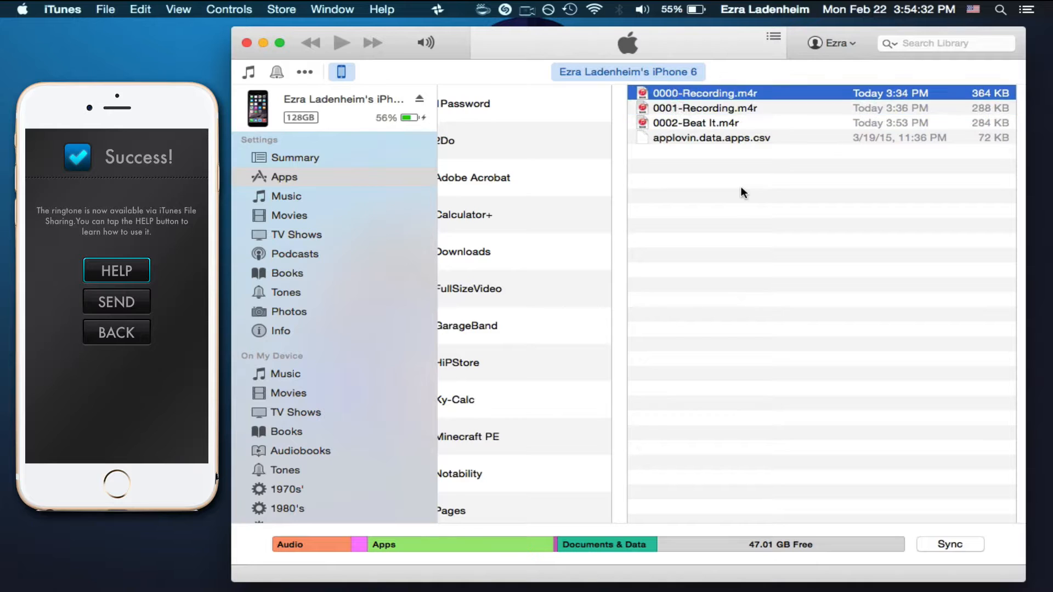
pyautogui.click(699, 122)
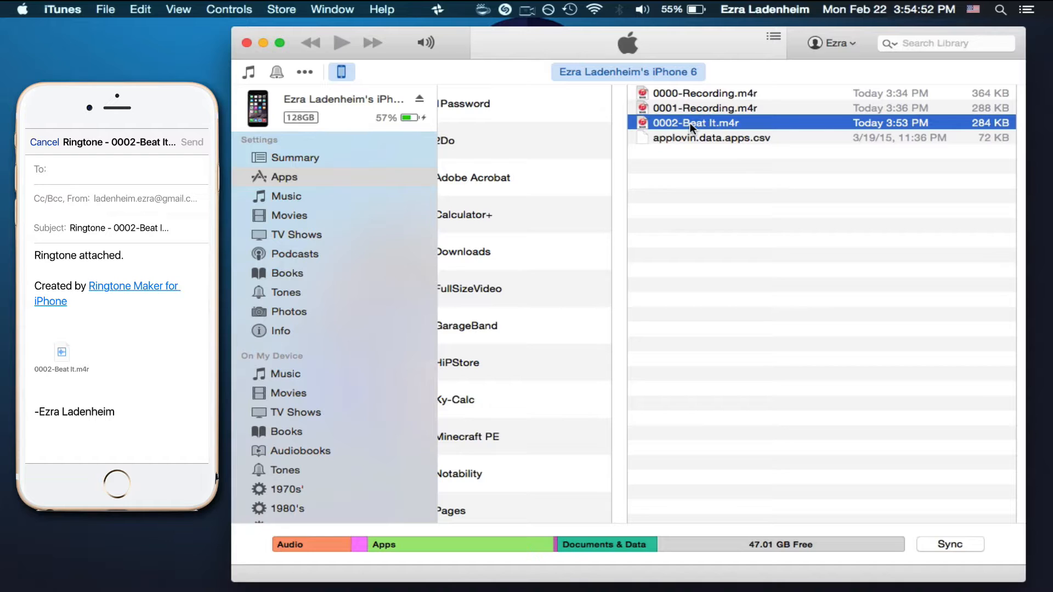
pyautogui.click(44, 141)
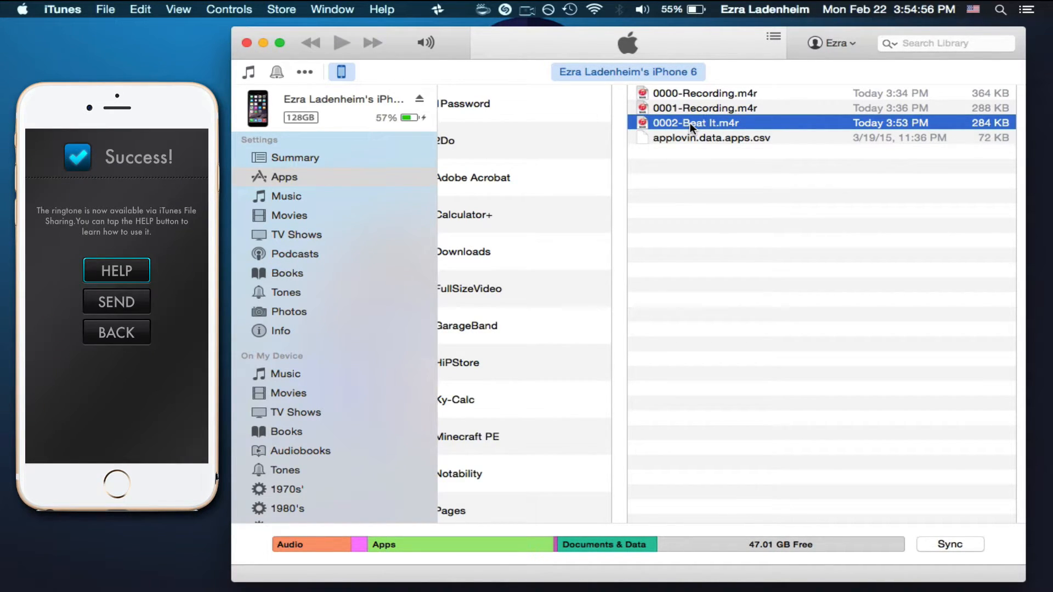
pyautogui.moveTo(762, 142)
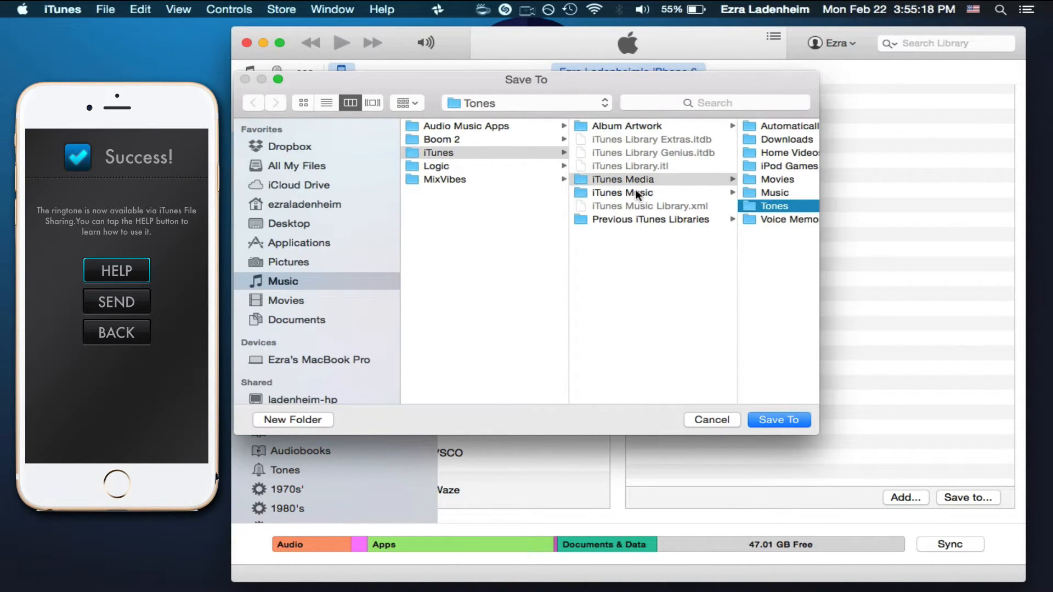
# Step: Save 0002-Beat It.m4r into the iTunes Media Tones folder
pyautogui.click(775, 206)
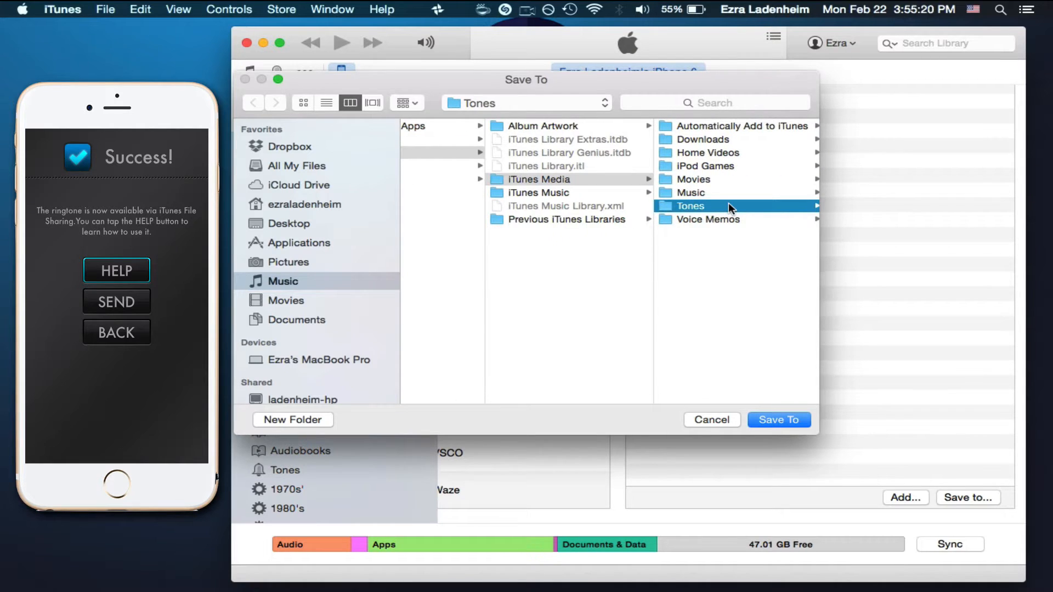
pyautogui.click(706, 205)
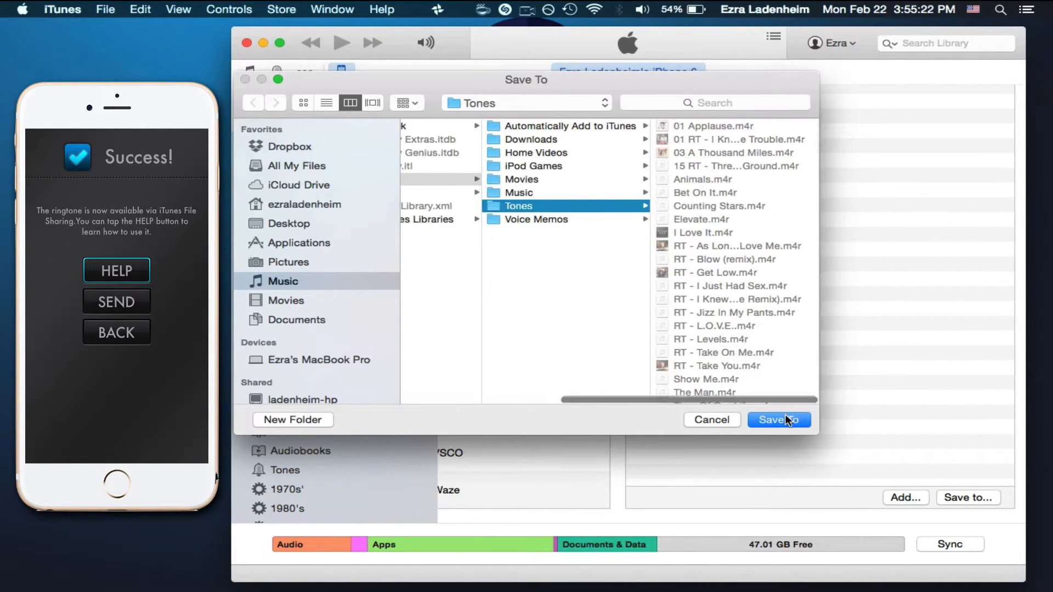
pyautogui.click(778, 420)
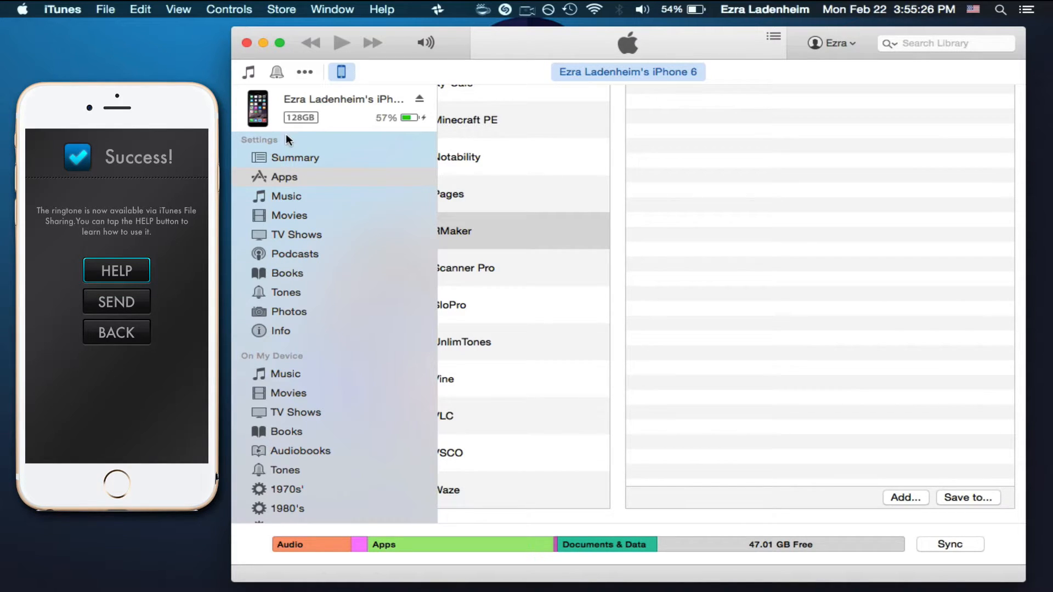
pyautogui.moveTo(341, 414)
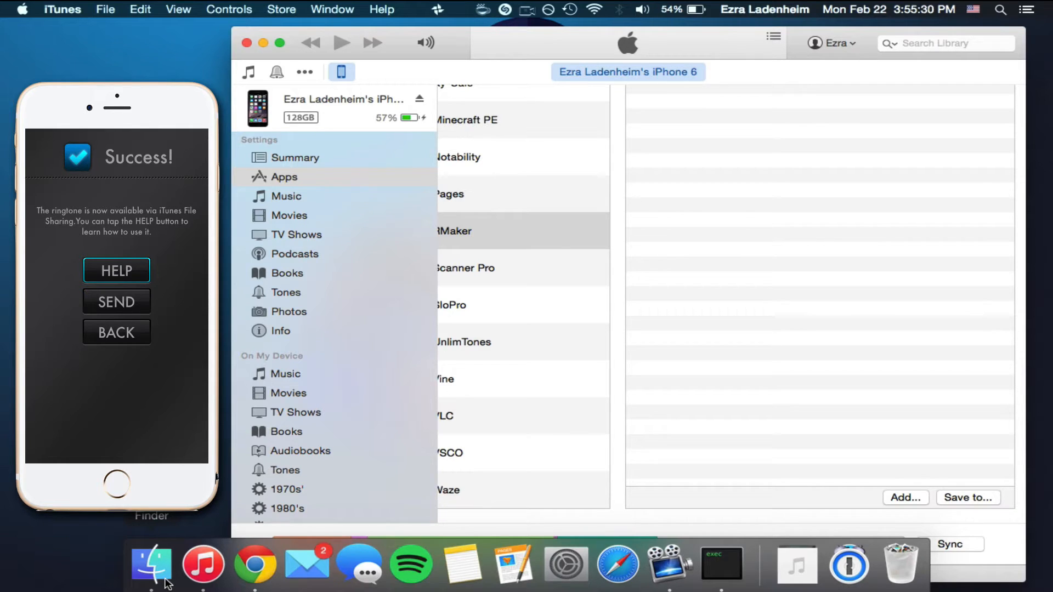
# Step: In Finder, confirm 0002-Beat It.m4r is in Music > iTunes > iTunes Media > Tones
pyautogui.click(154, 565)
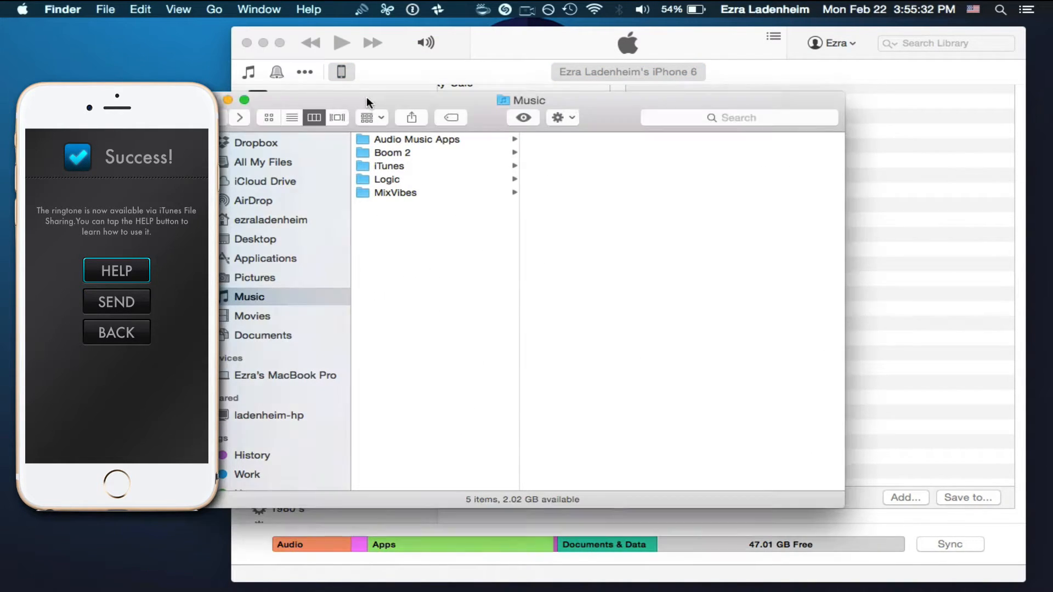
pyautogui.click(399, 166)
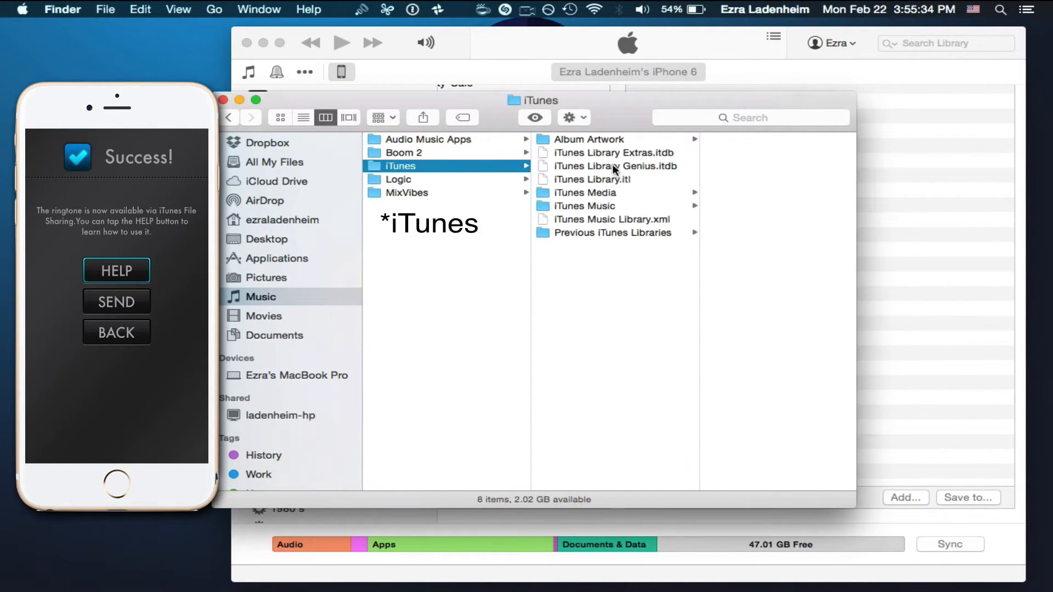
pyautogui.click(585, 193)
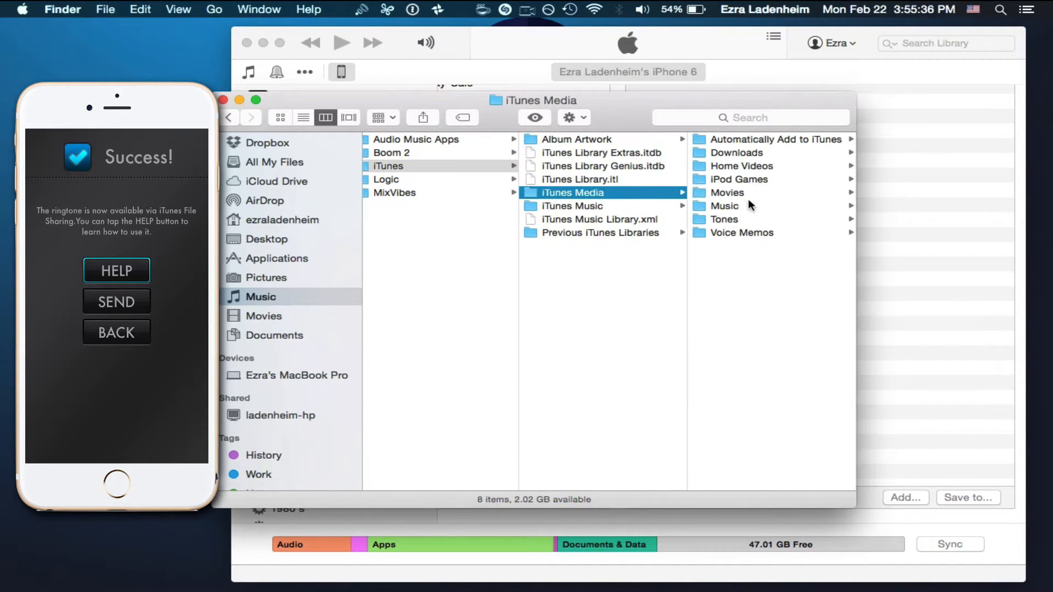
pyautogui.click(724, 219)
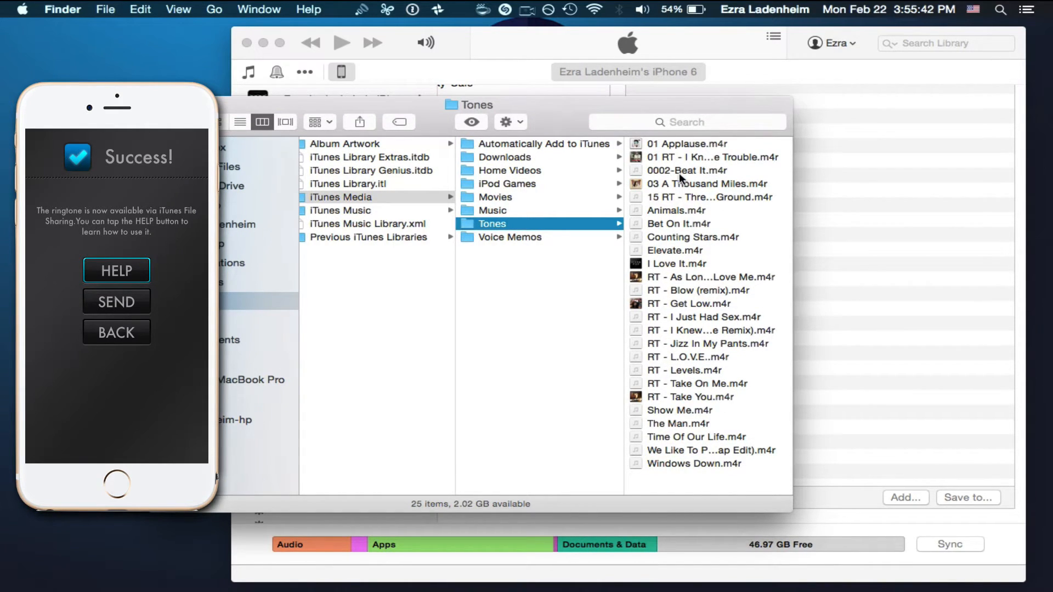
pyautogui.click(686, 170)
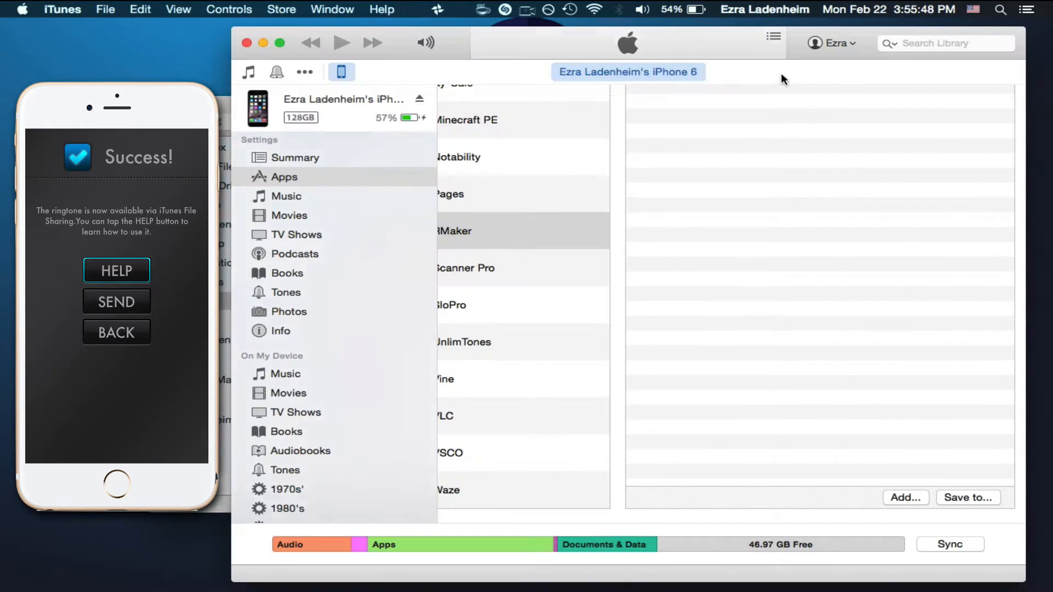
# Step: Show the iTunes Tones library and select 0002-Beat It (0:29)
pyautogui.click(277, 72)
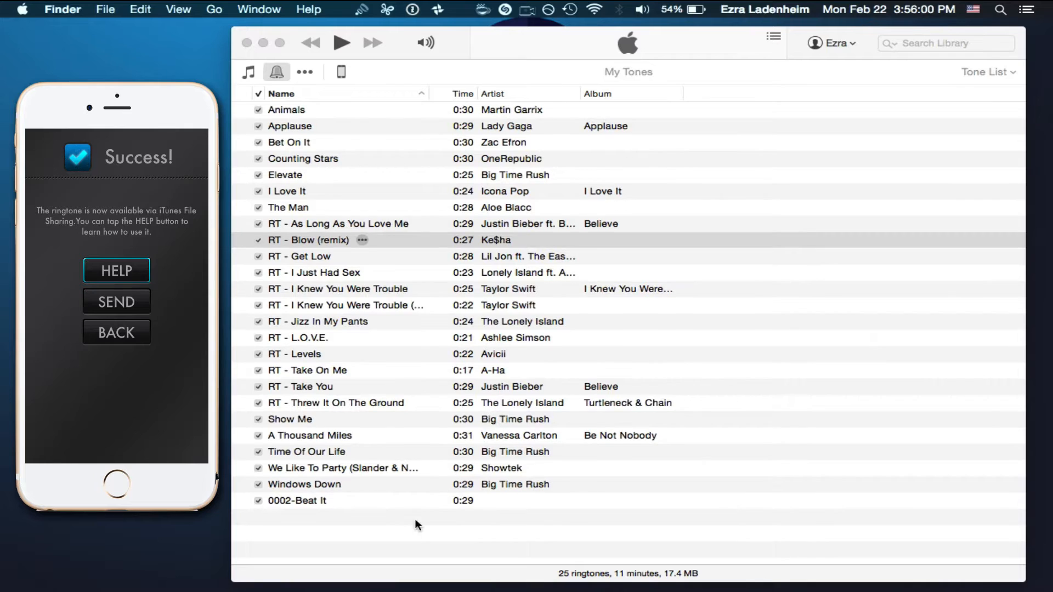
pyautogui.click(296, 501)
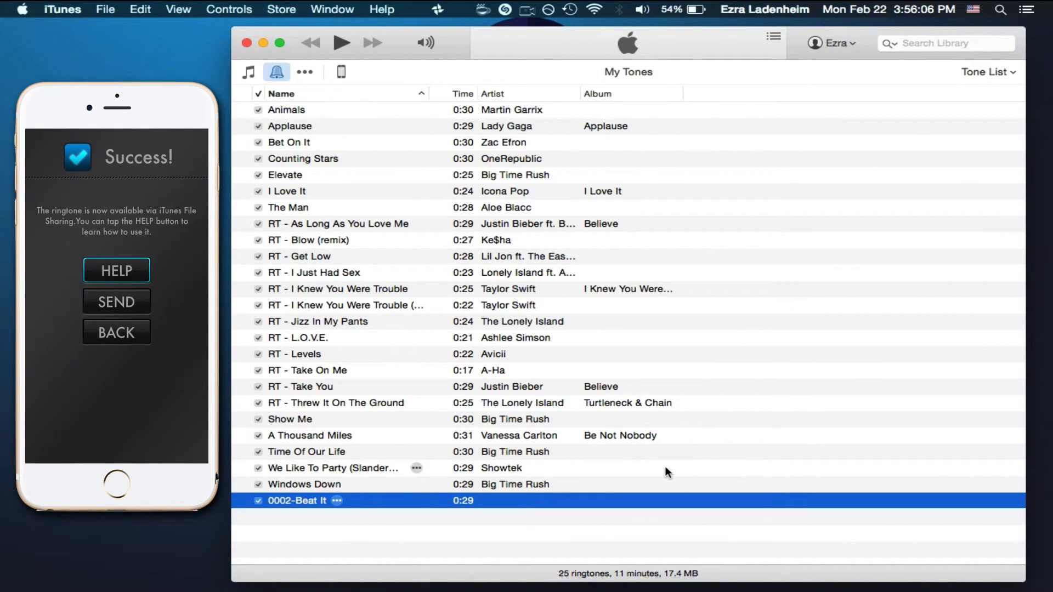
# Step: Rename the tone 0002-Beat It to 'RT - Beat It', artist Michael Jackson
pyautogui.doubleClick(296, 501)
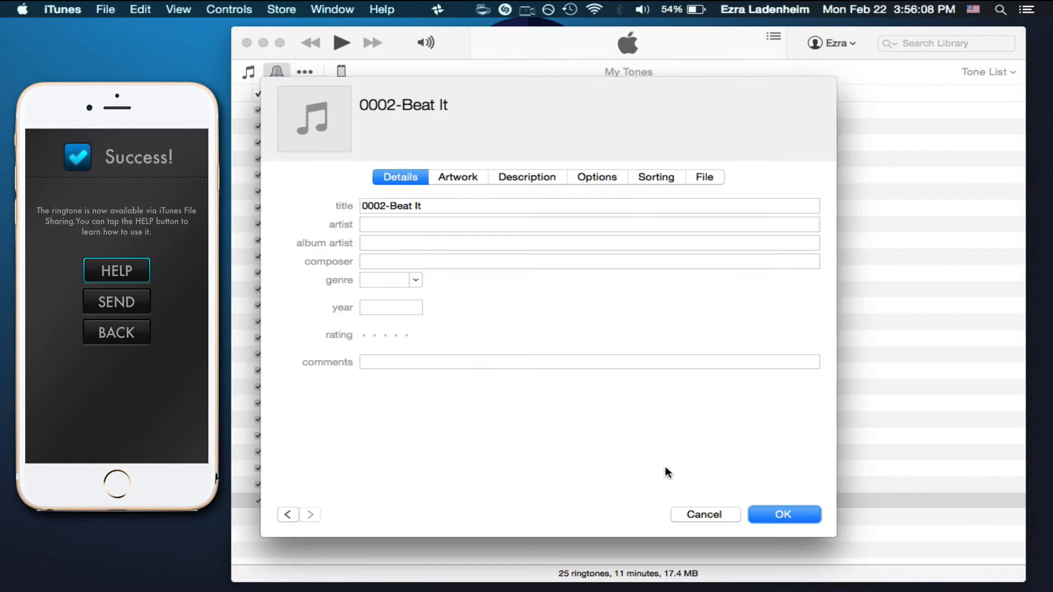
pyautogui.moveTo(589, 425)
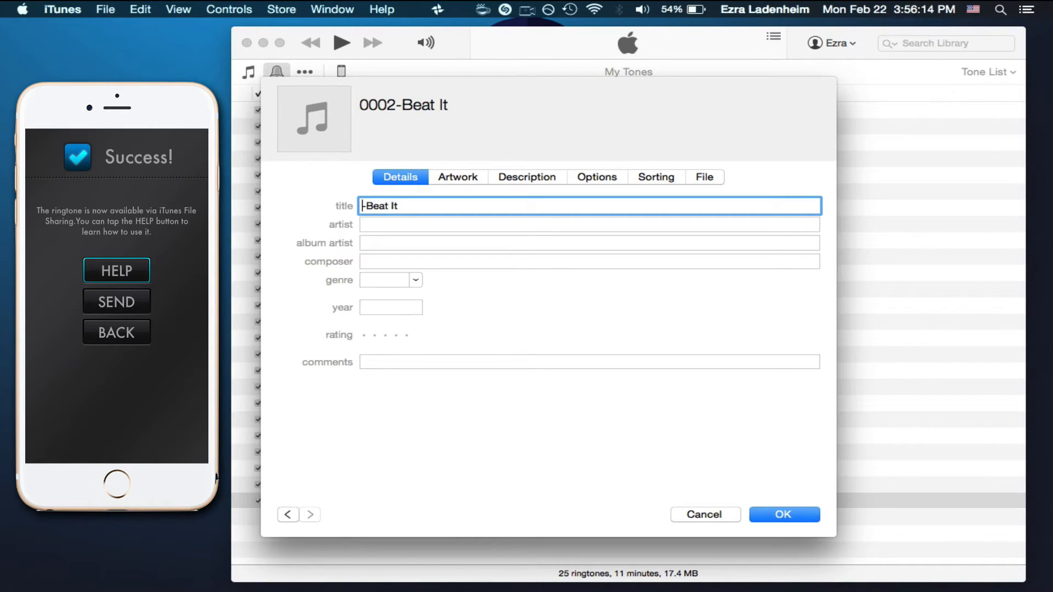
pyautogui.write('RT')
pyautogui.click(590, 224)
pyautogui.write('Michael')
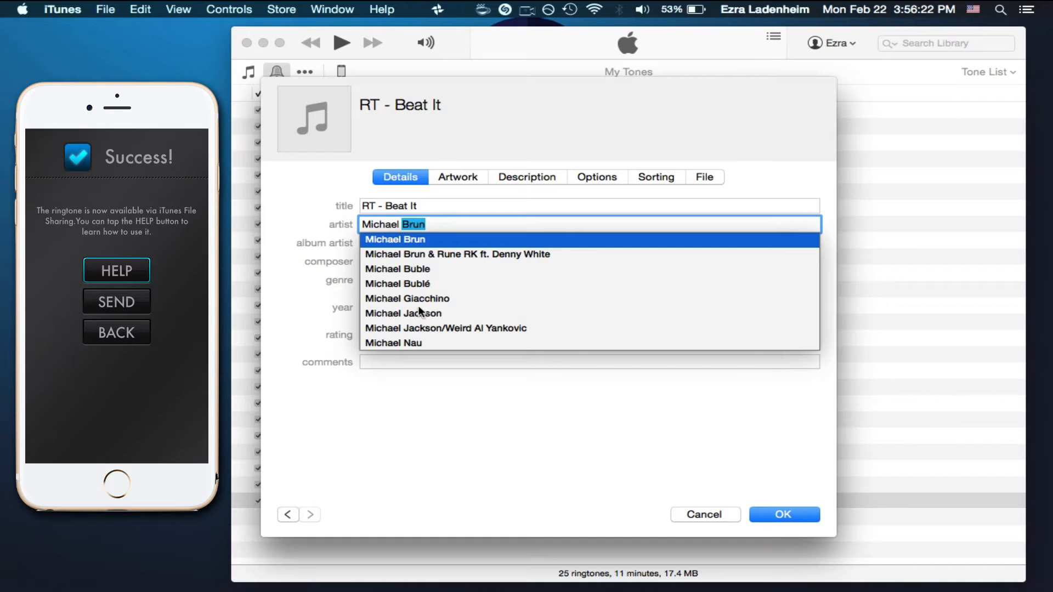
pyautogui.click(785, 515)
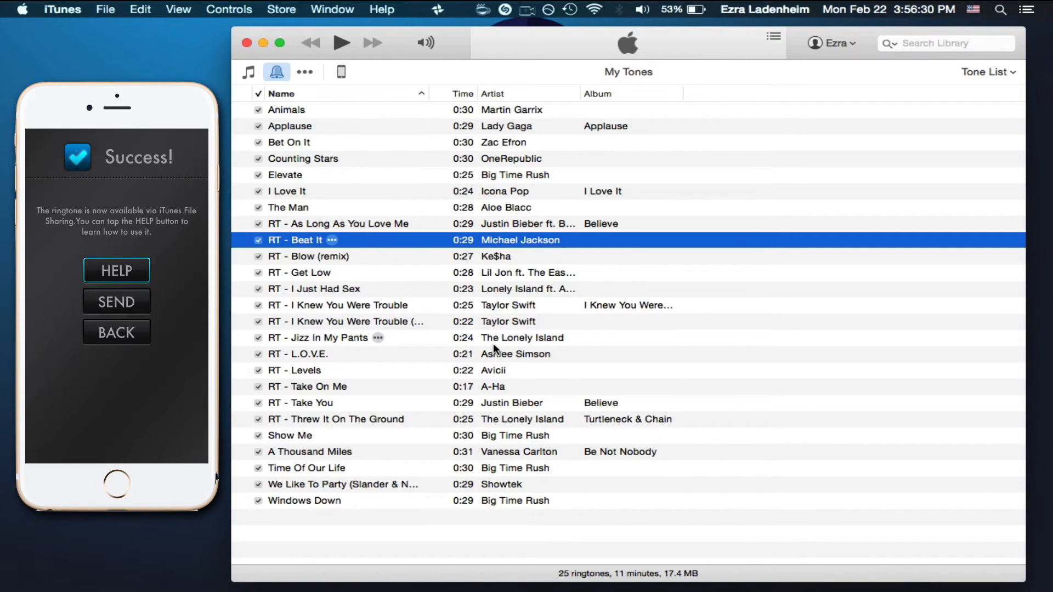
# Step: Tick RT - Beat It in the iPhone's synced Tones and apply to start syncing
pyautogui.click(341, 71)
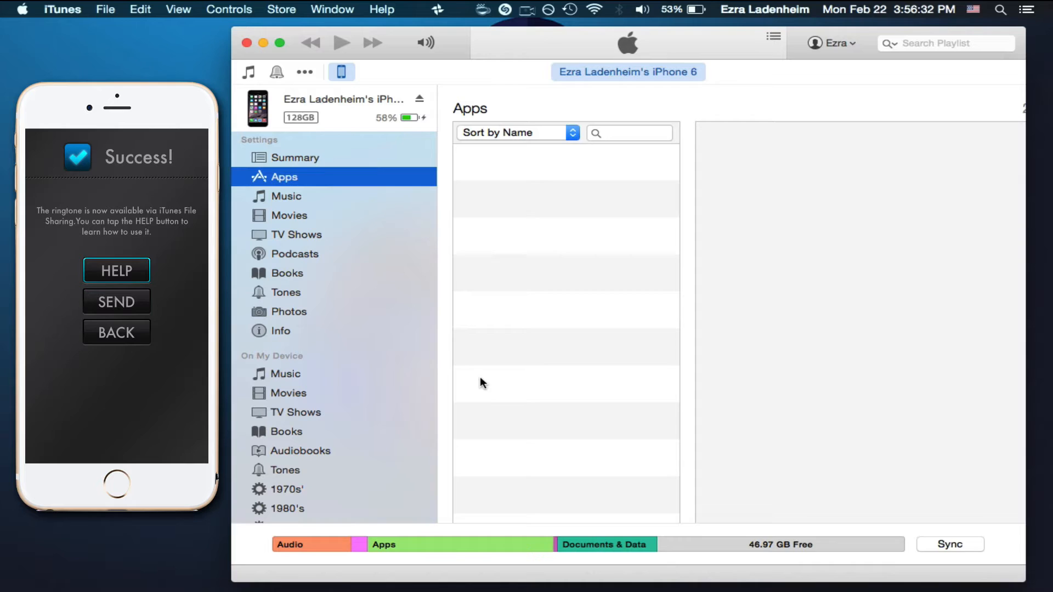
pyautogui.click(295, 158)
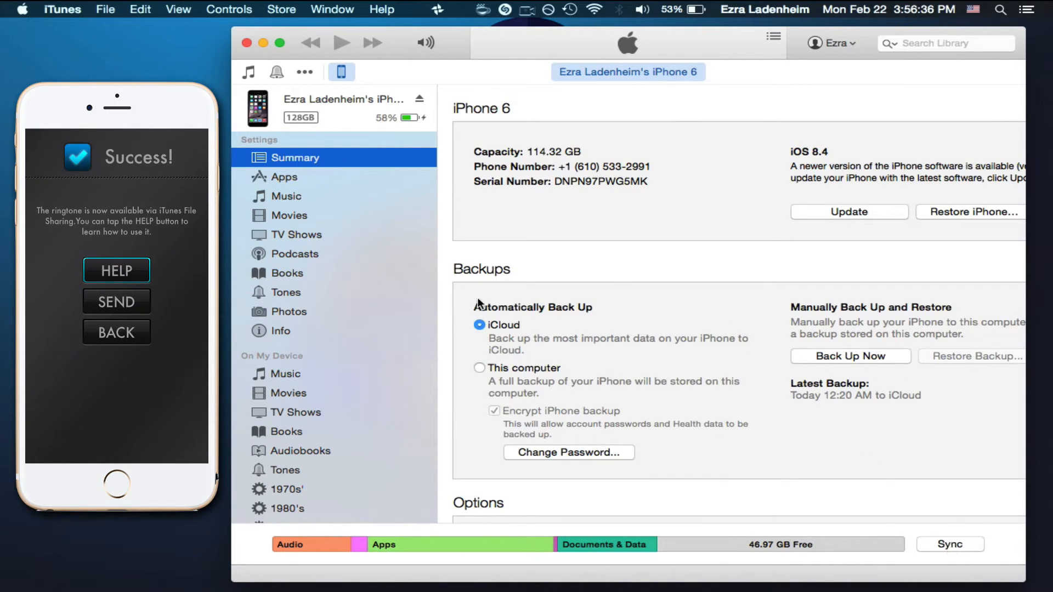
pyautogui.click(286, 292)
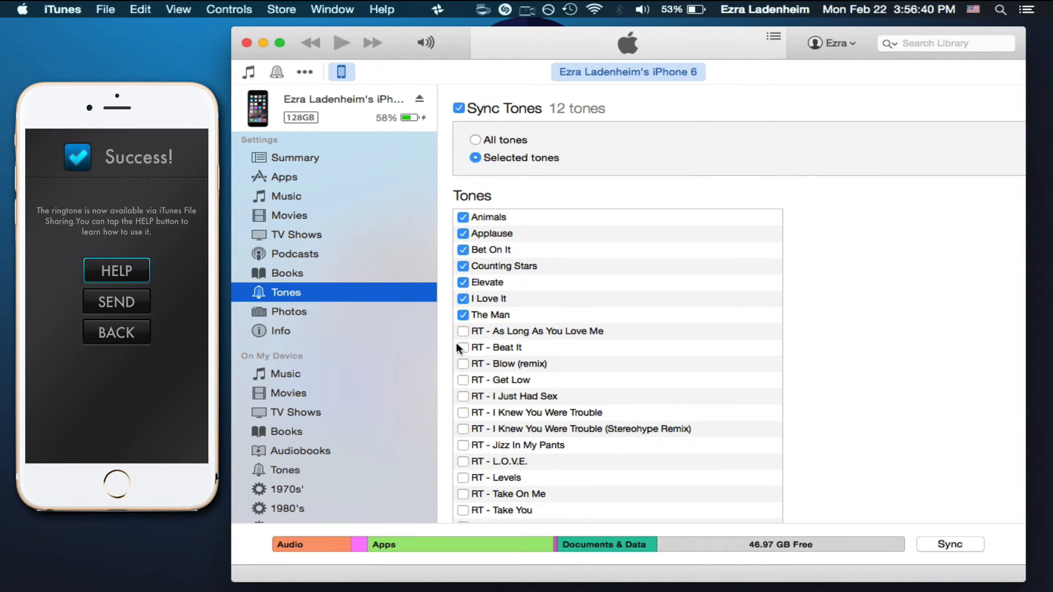
pyautogui.click(463, 348)
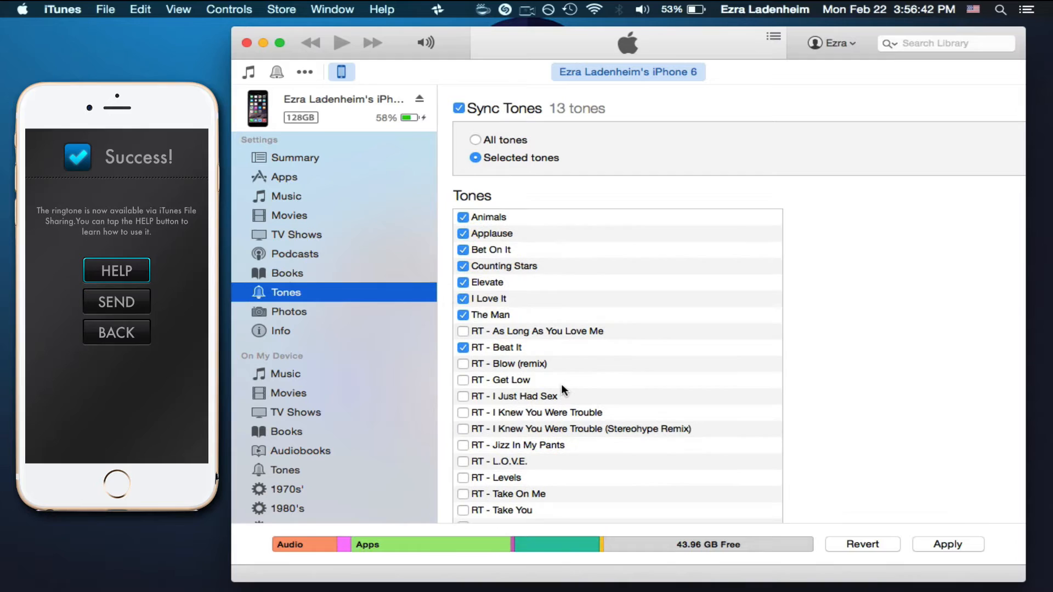
pyautogui.click(954, 545)
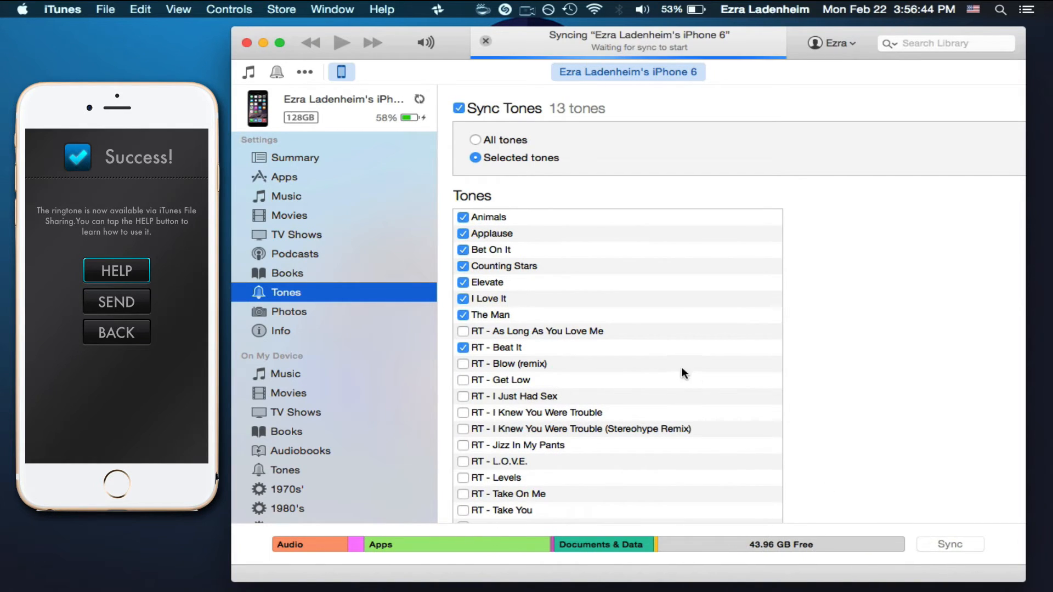
pyautogui.click(249, 72)
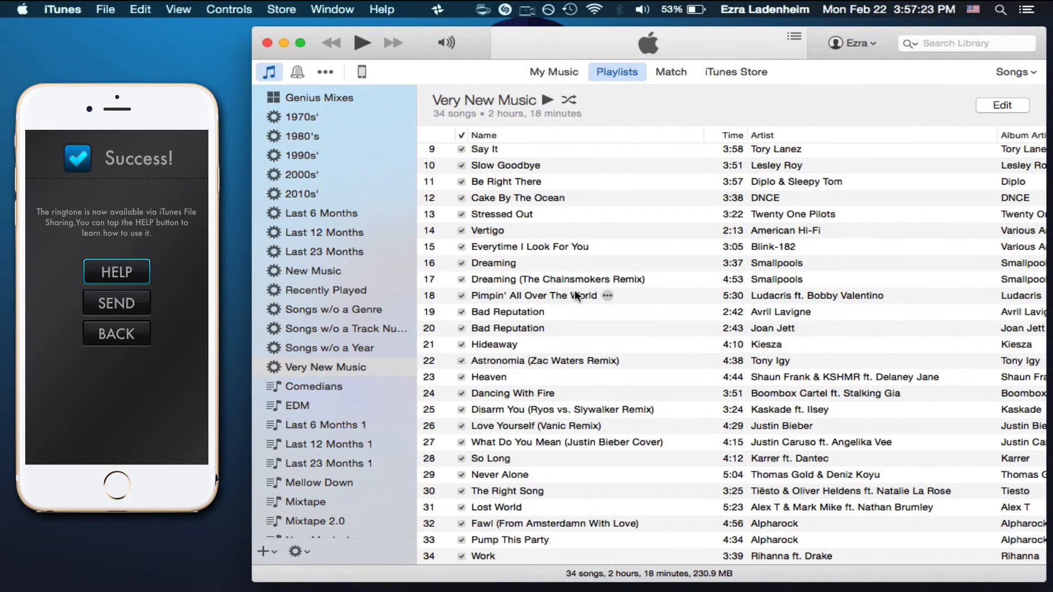
pyautogui.moveTo(360, 72)
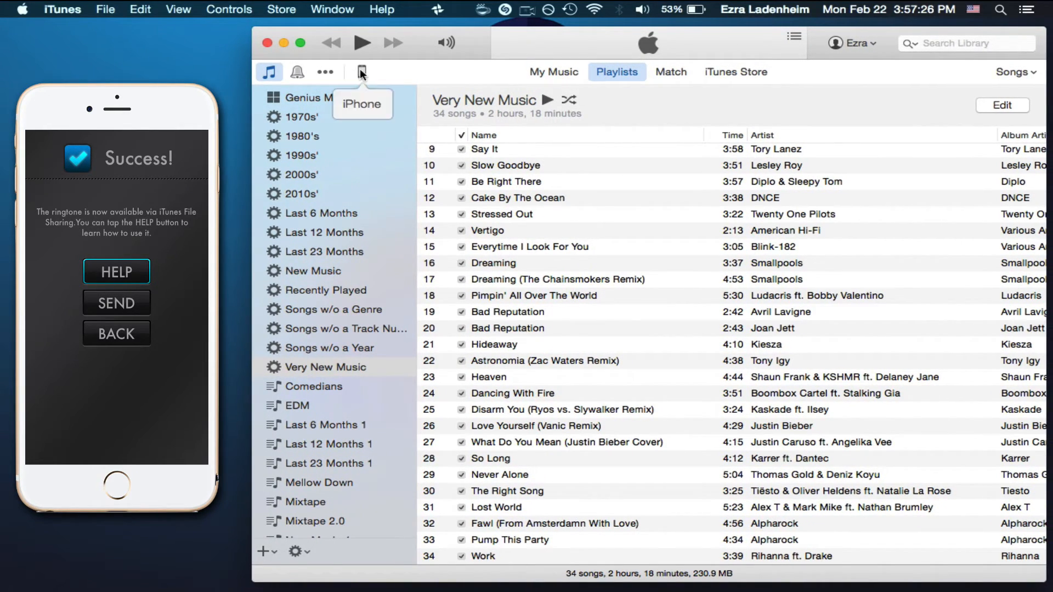
# Step: Return to the iPhone's Tones page to confirm RT - Beat It is among 13 synced tones
pyautogui.click(362, 72)
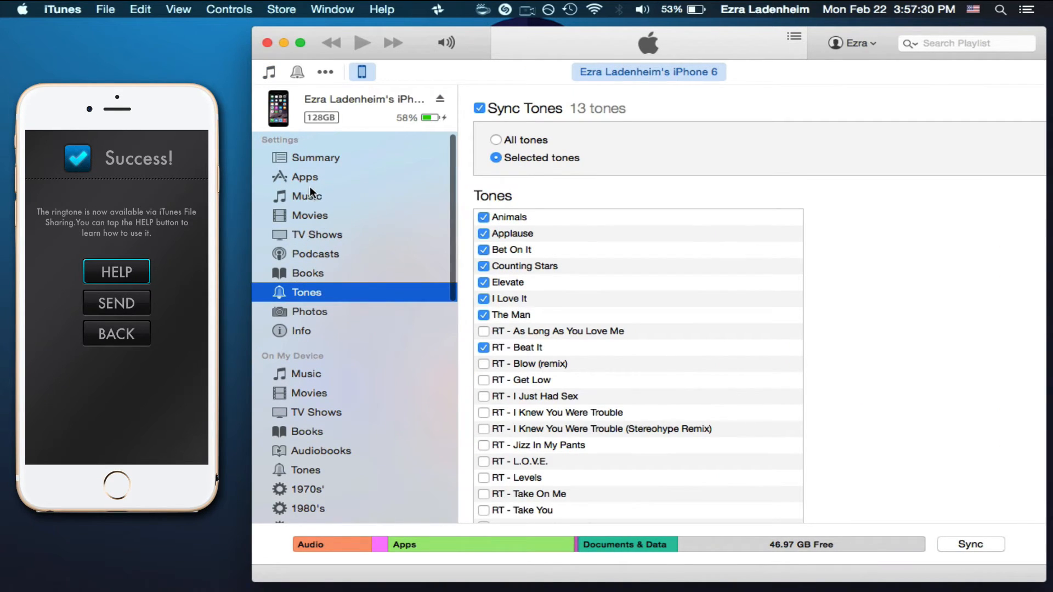
pyautogui.moveTo(340, 279)
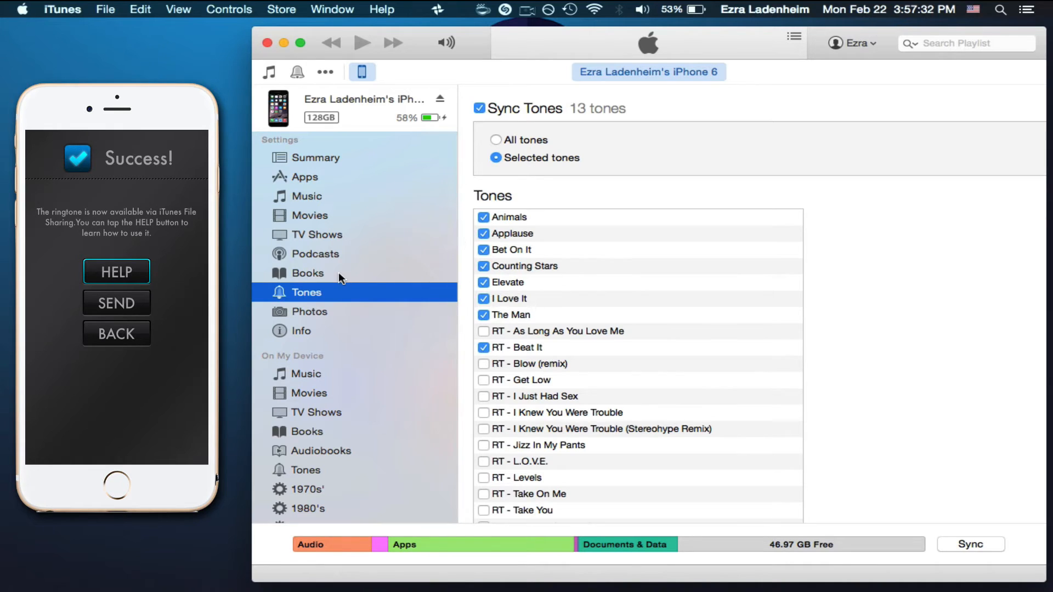
pyautogui.scroll(-3)
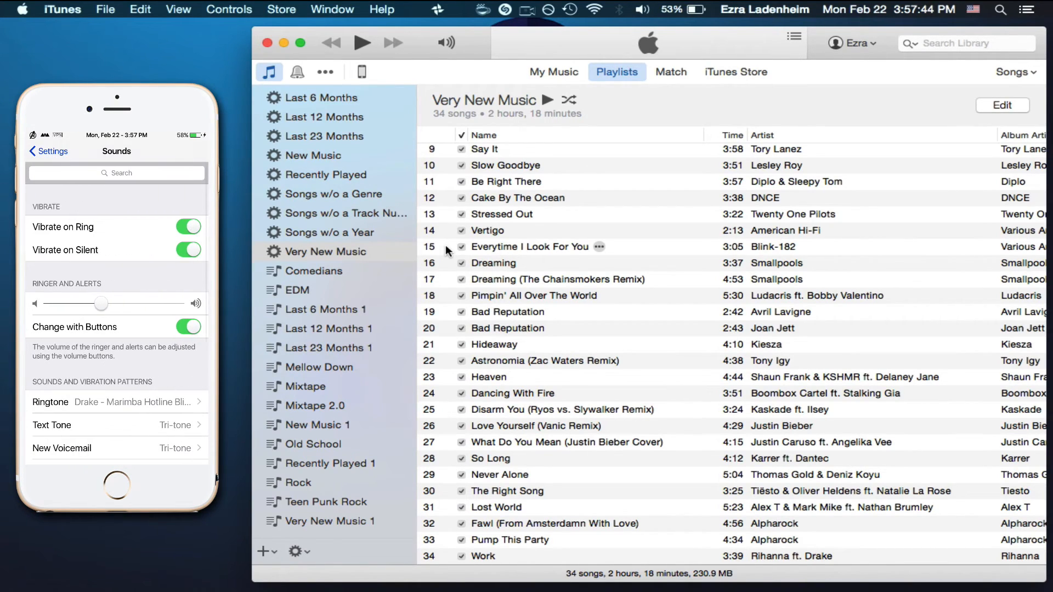
# Step: Select RT - Beat It in the iPhone's Ringtone list
pyautogui.scroll(-3)
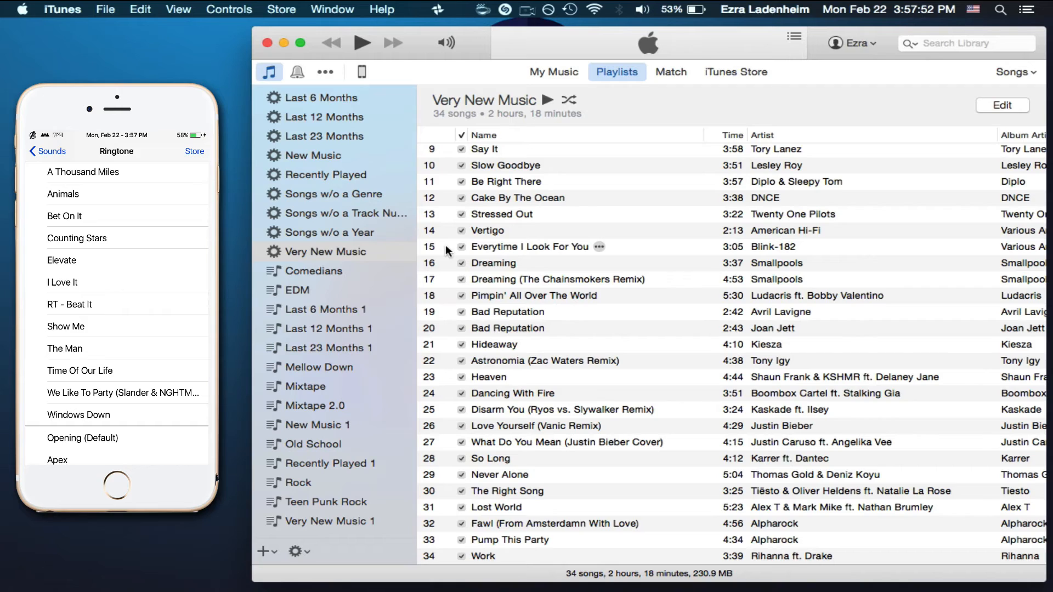
pyautogui.click(70, 304)
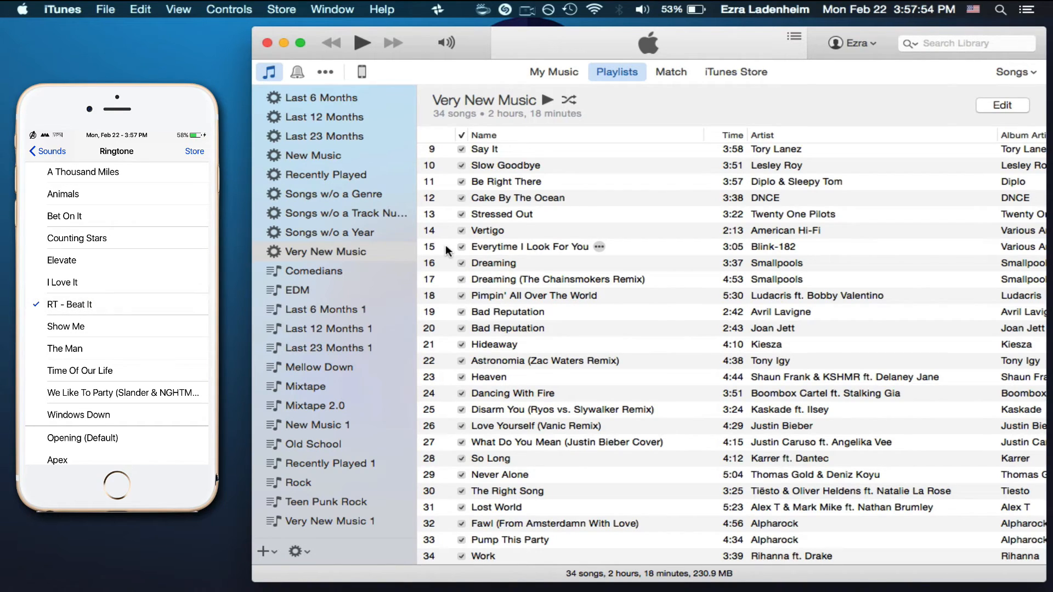